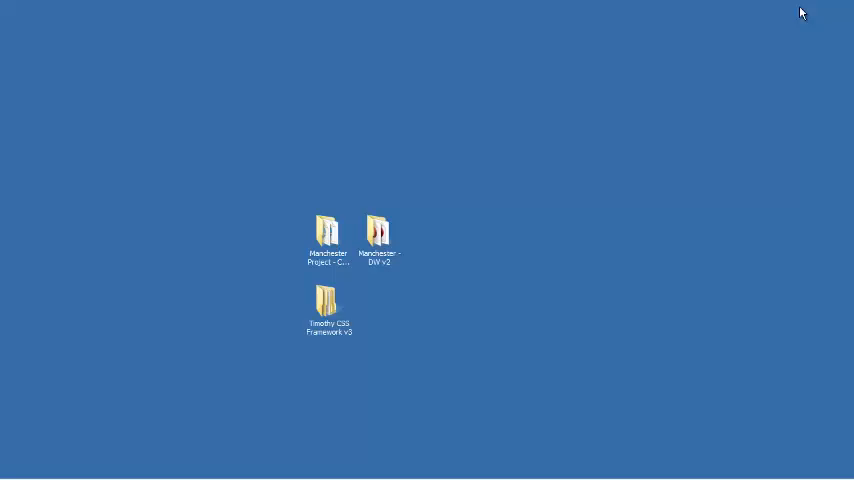
mouse_move(454, 229)
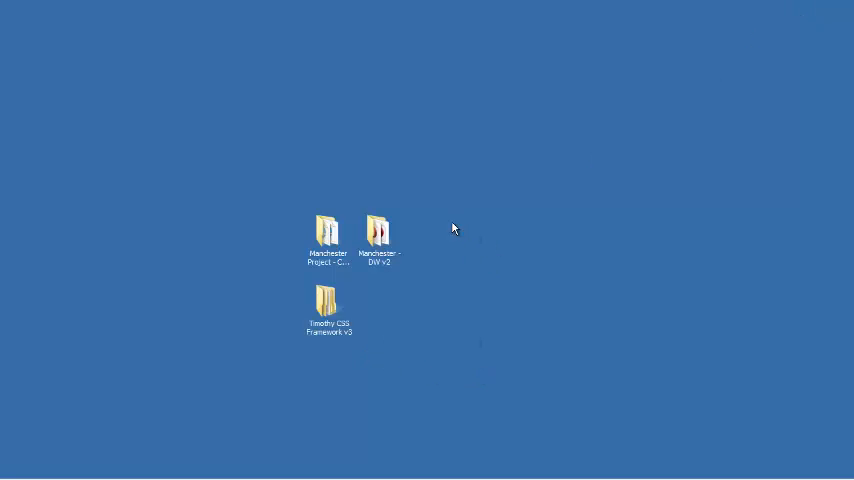
- Browse Timothy CSS Framework v3 > Timothy Framework > js > plugins to reach validation-v2
click(327, 303)
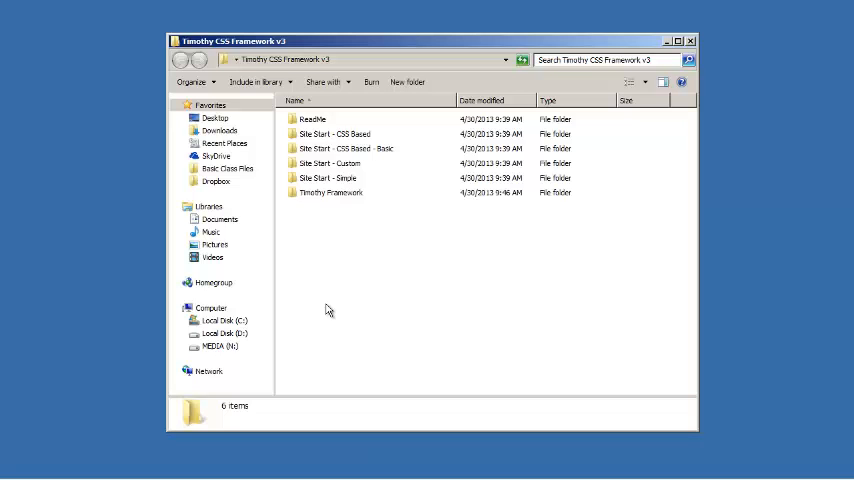
click(331, 192)
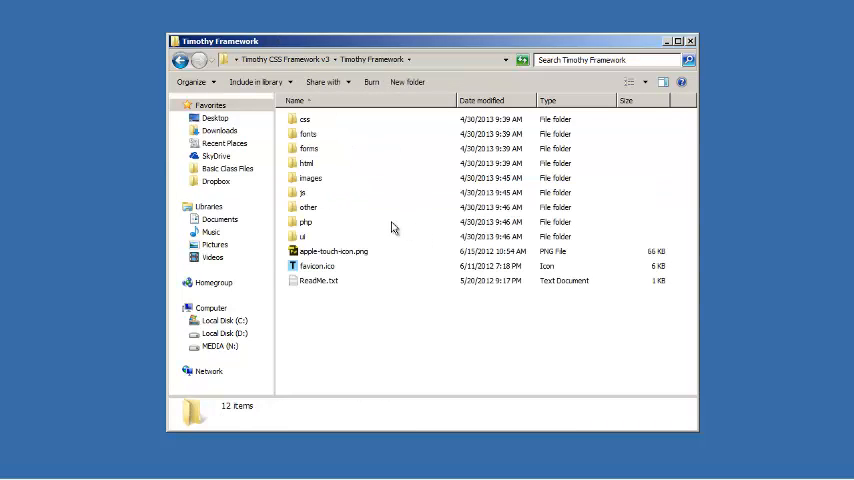
click(303, 192)
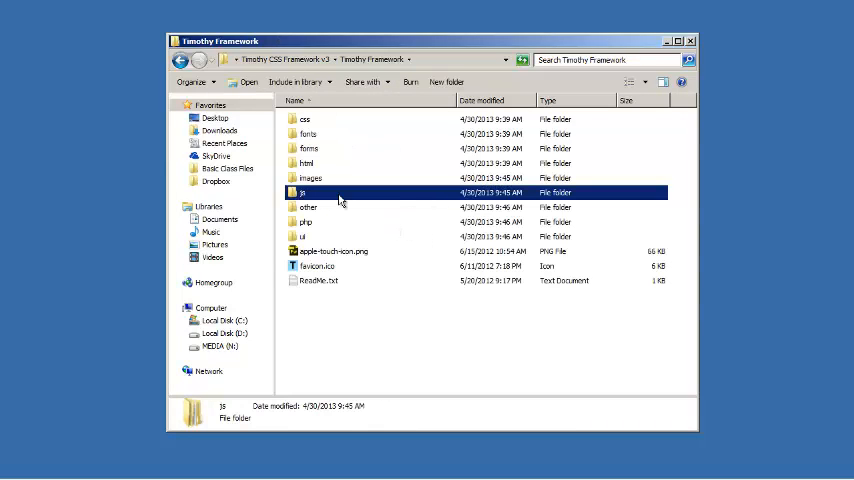
double_click(303, 192)
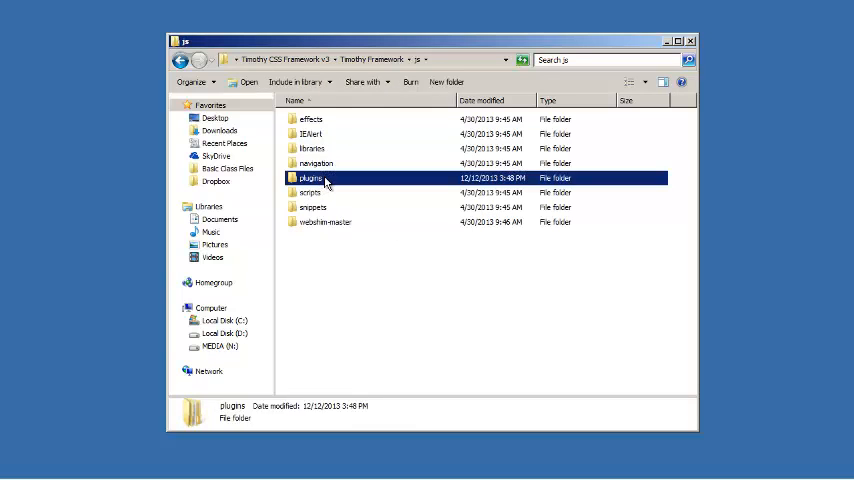
double_click(311, 178)
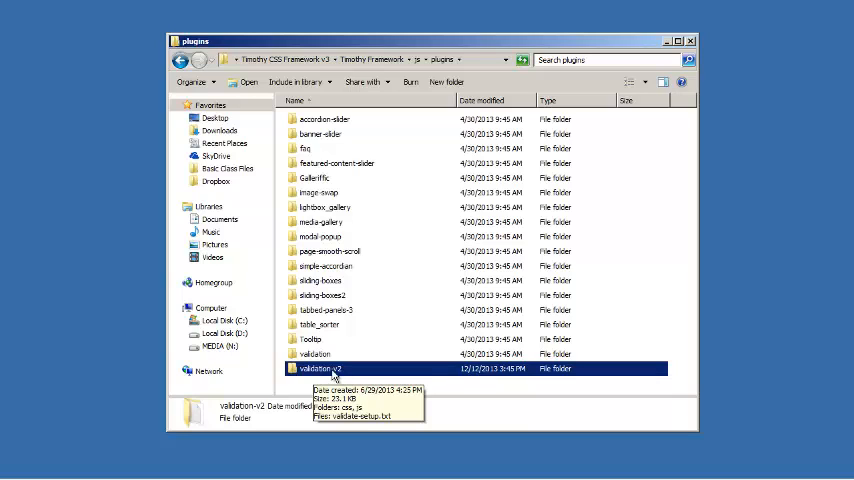
mouse_move(365, 380)
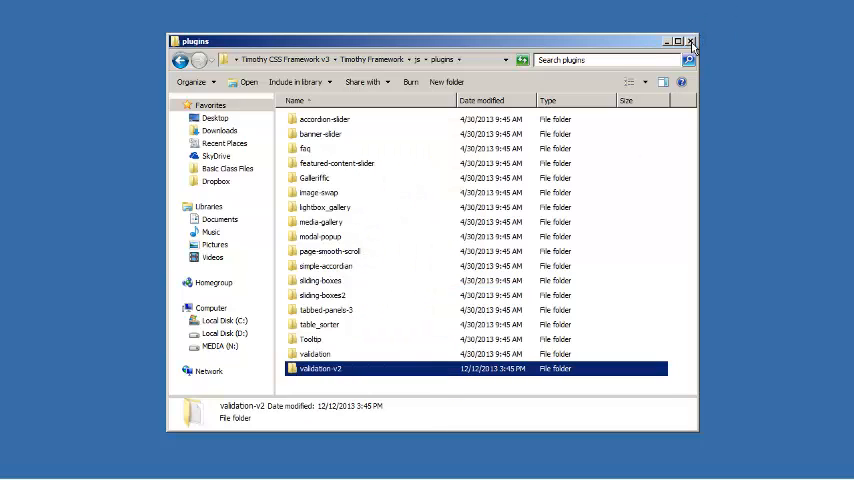
- Close the plugins window and open Manchester Project - CS6 v2 > validation-v2, selecting validate-setup.txt
click(690, 41)
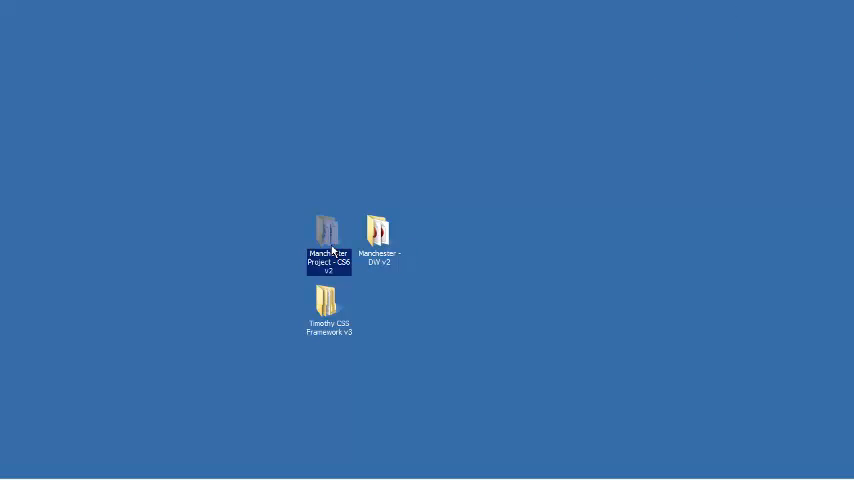
click(380, 240)
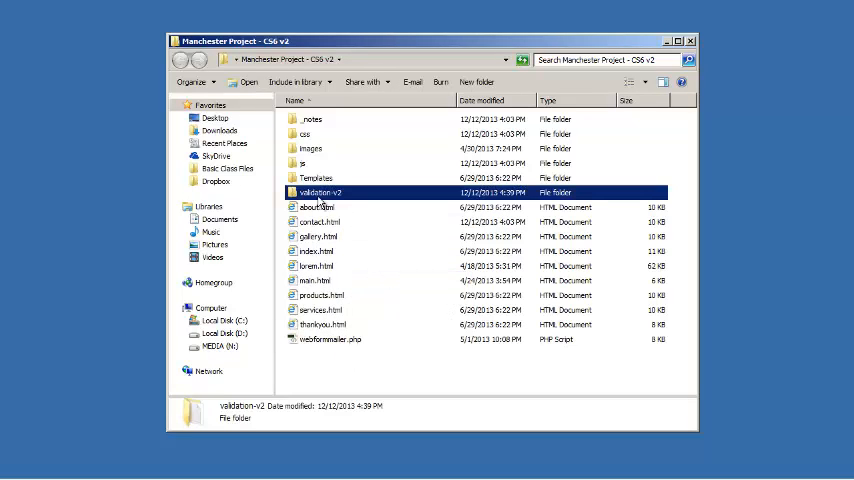
mouse_move(320, 192)
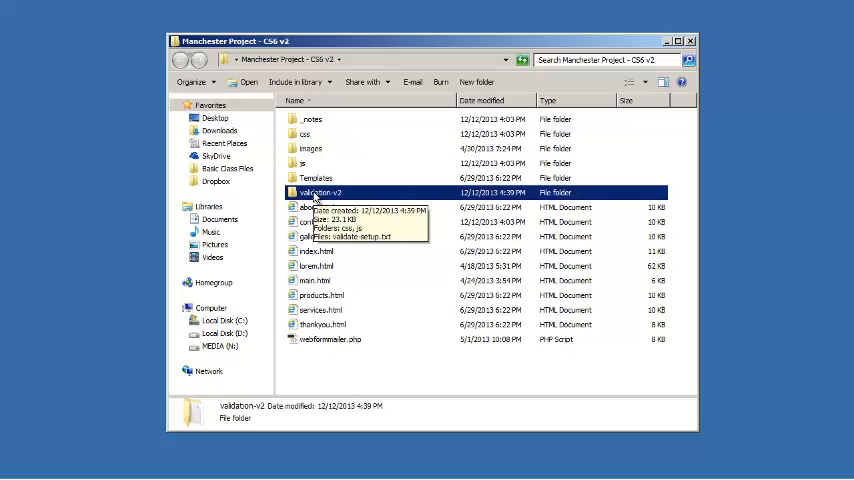
double_click(320, 192)
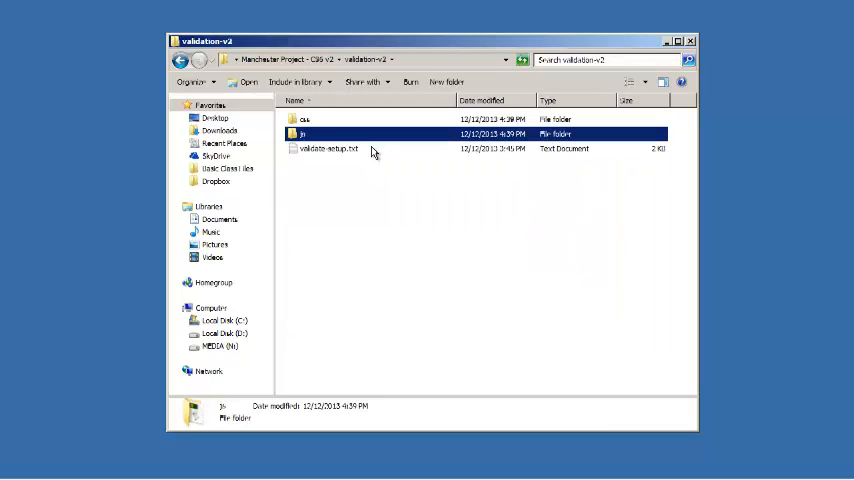
click(328, 148)
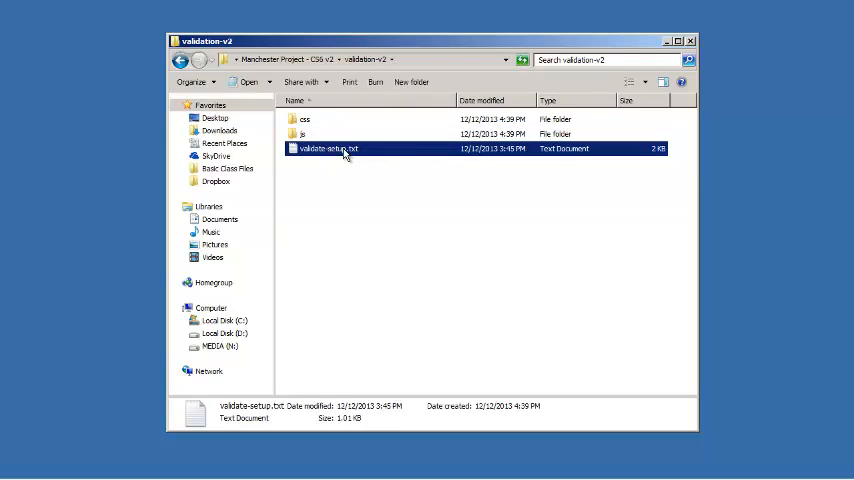
mouse_move(688, 53)
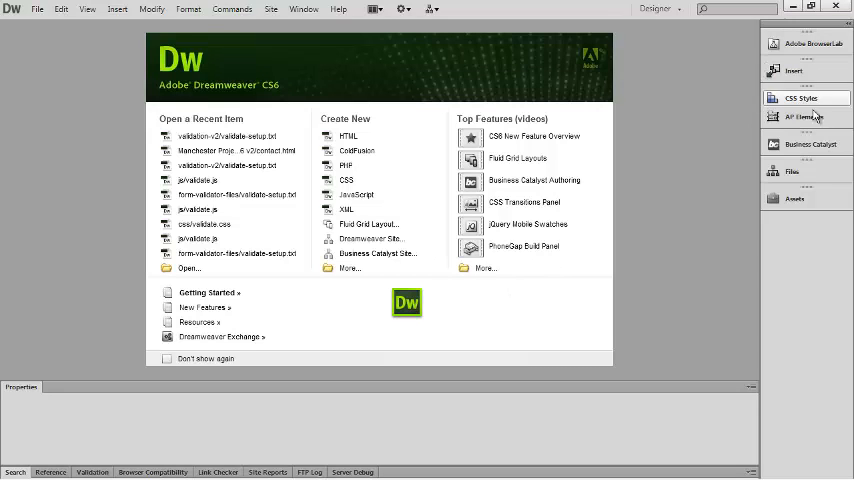
- Move validate.css into the site's css folder and validate.js into its js folder
click(792, 171)
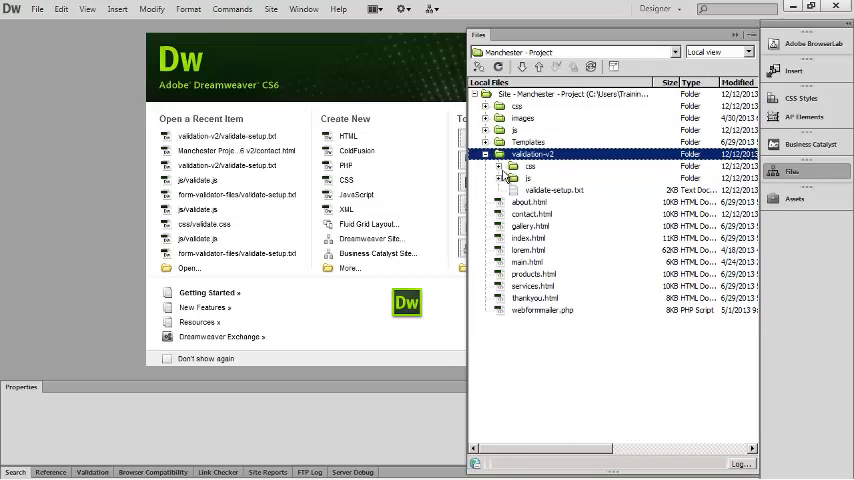
click(500, 166)
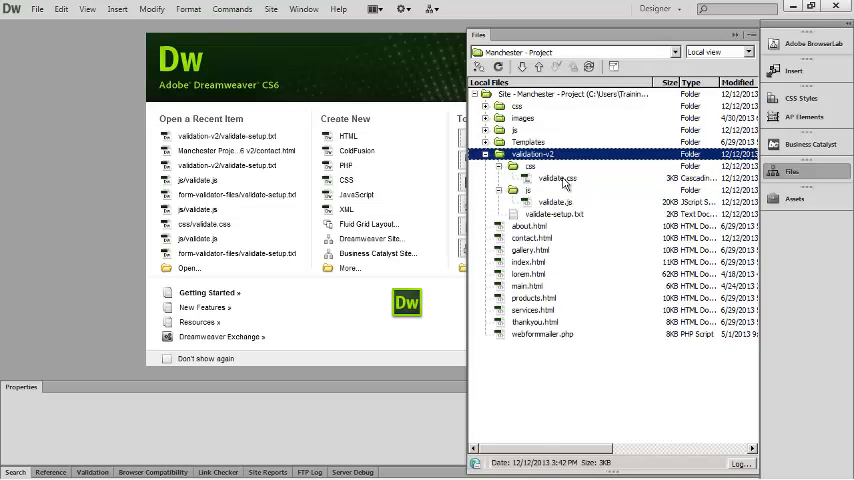
click(553, 202)
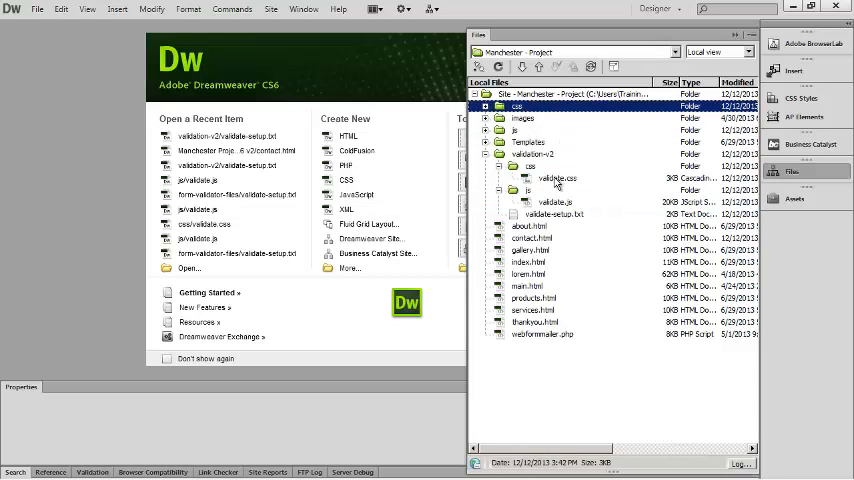
click(556, 178)
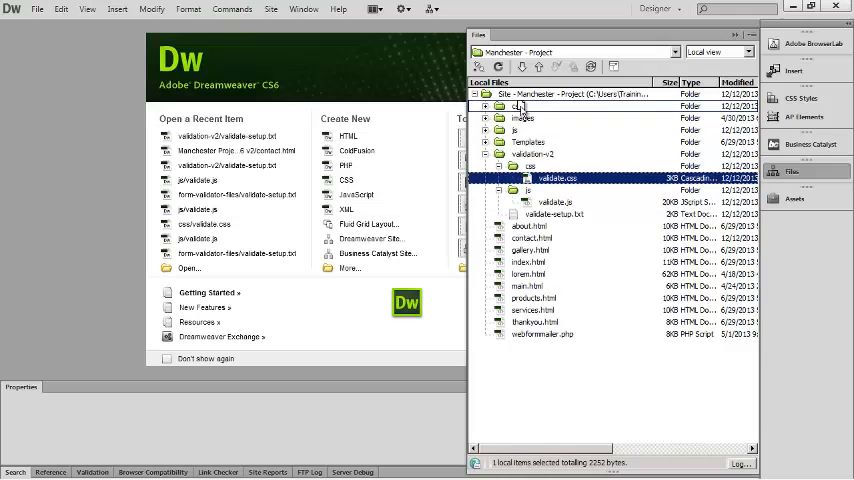
click(499, 106)
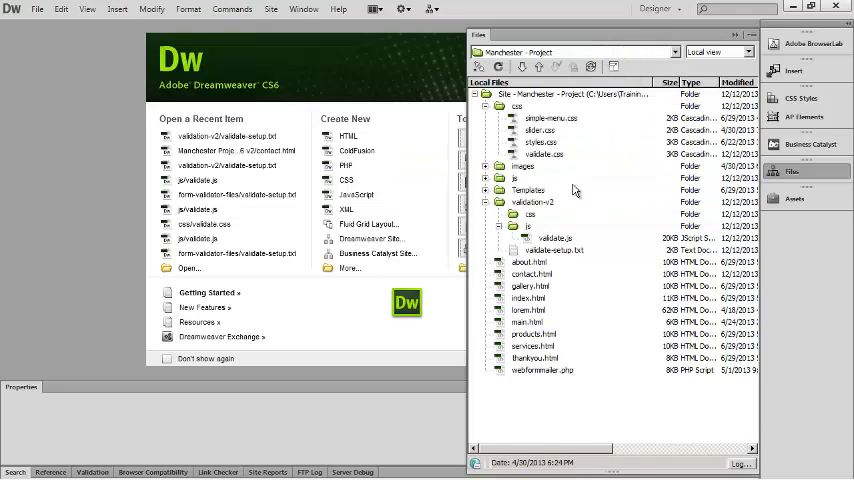
click(555, 238)
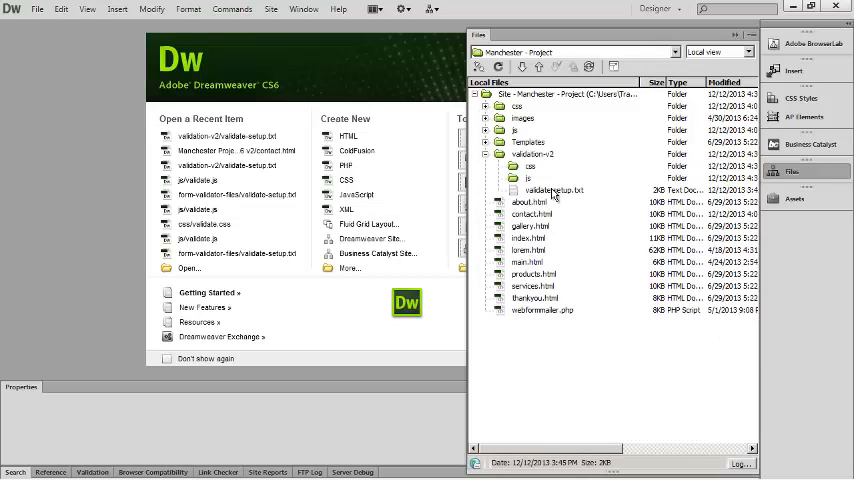
click(550, 190)
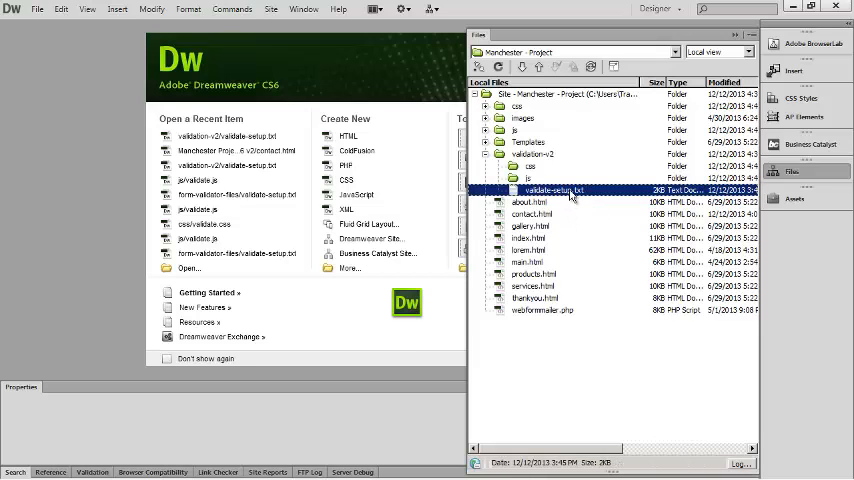
- Open validate-setup.txt and contact.html, then highlight the sample code on lines 26–34
double_click(550, 190)
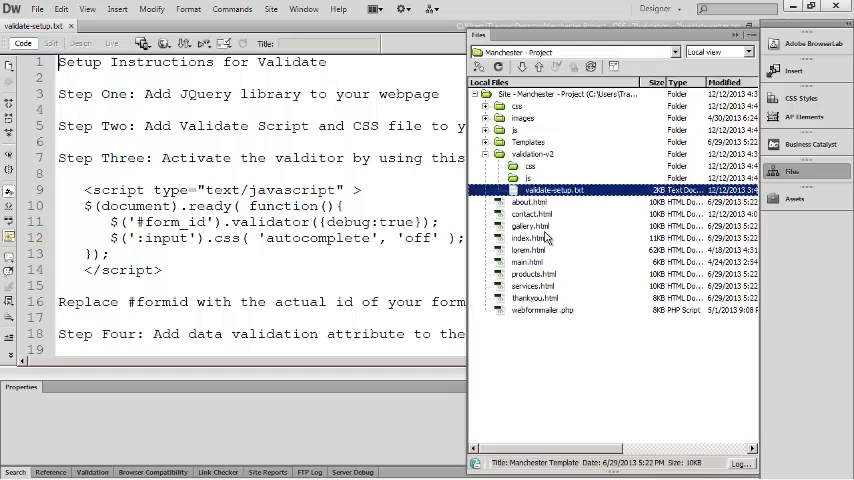
click(530, 214)
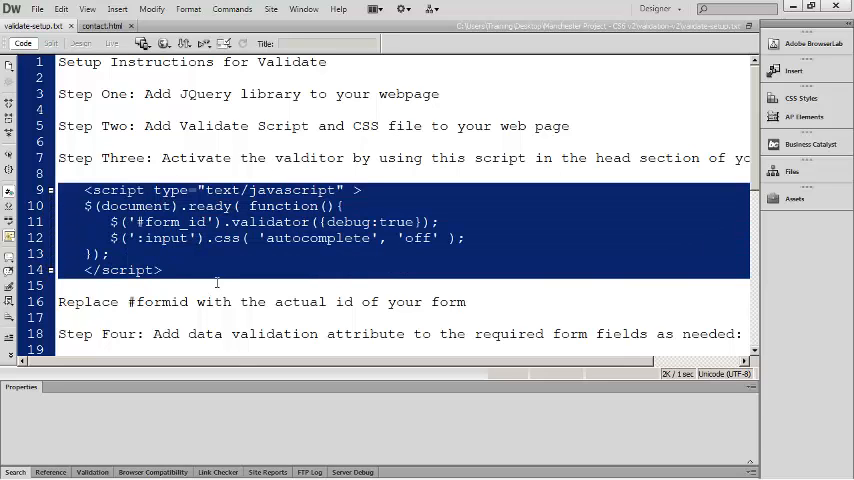
scroll(down, 3)
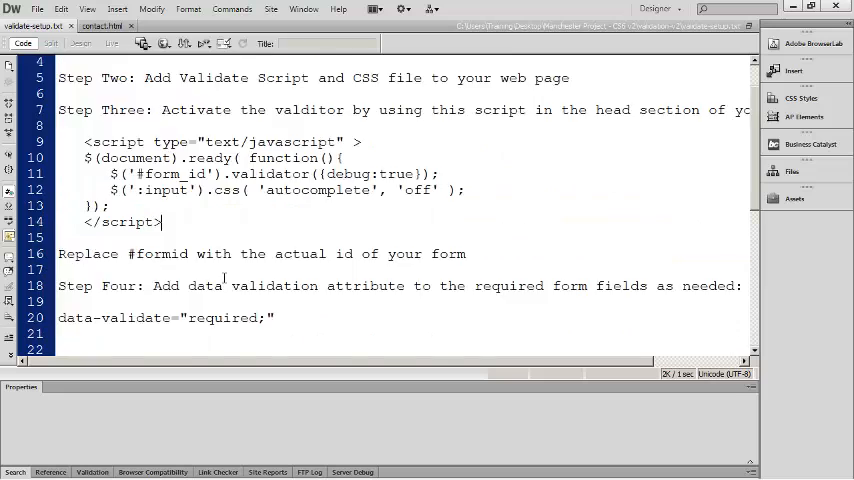
scroll(down, 3)
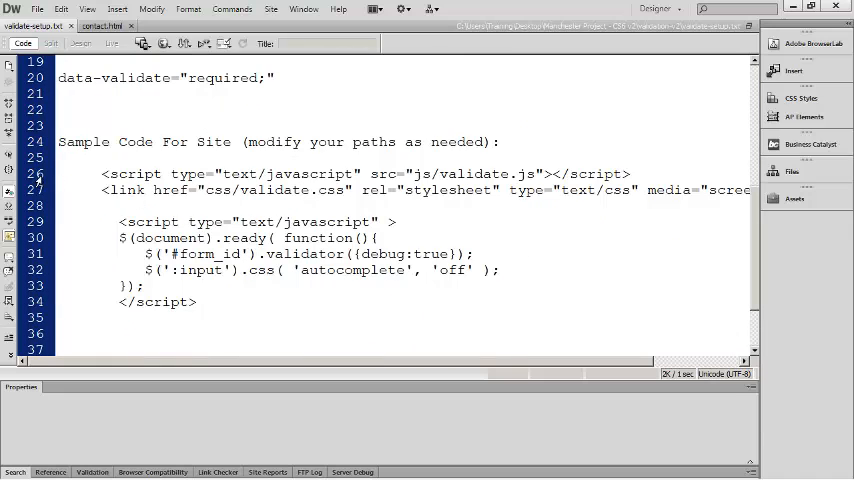
drag(102, 173, 197, 302)
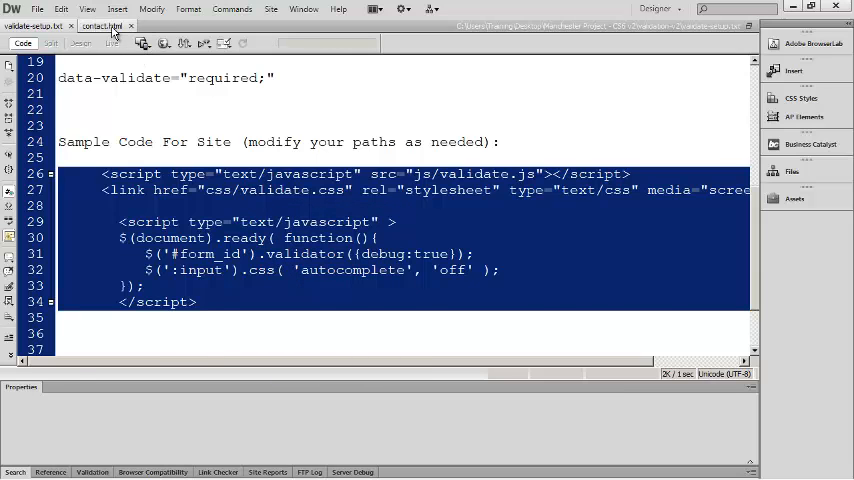
click(103, 25)
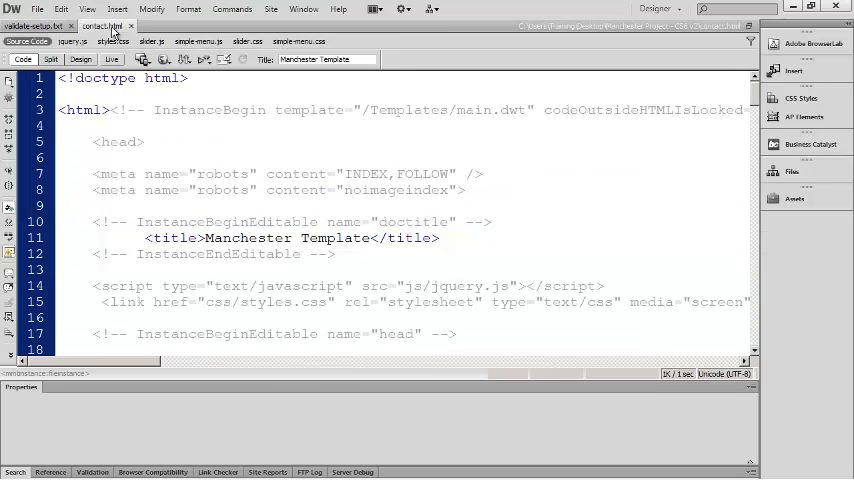
click(62, 125)
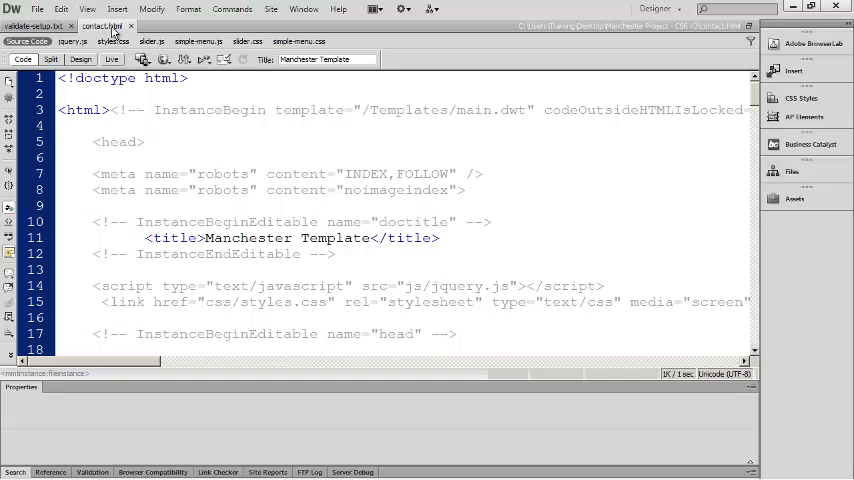
click(60, 125)
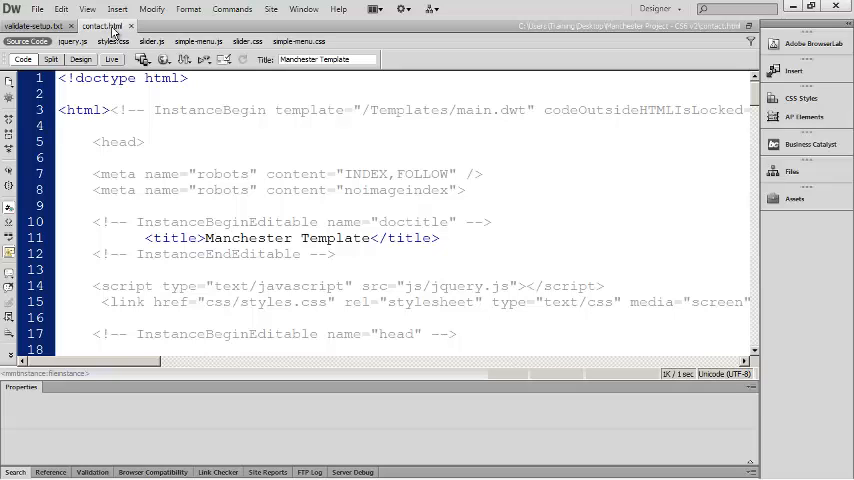
click(60, 126)
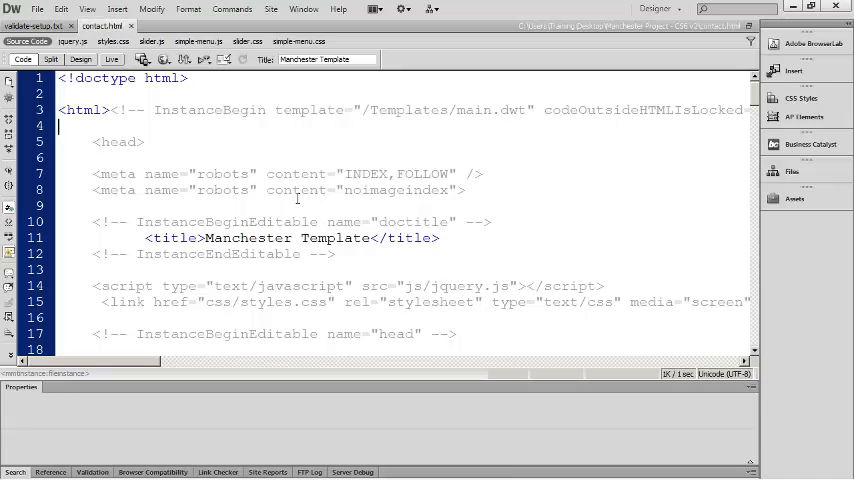
scroll(down, 3)
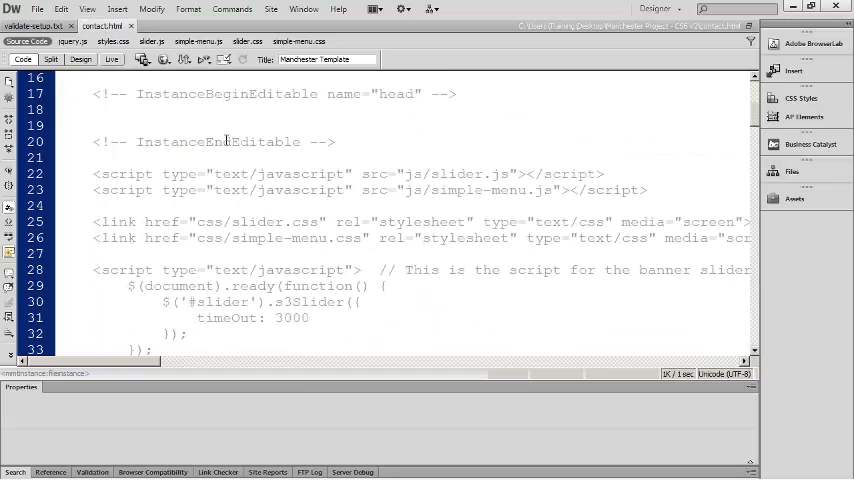
scroll(up, 3)
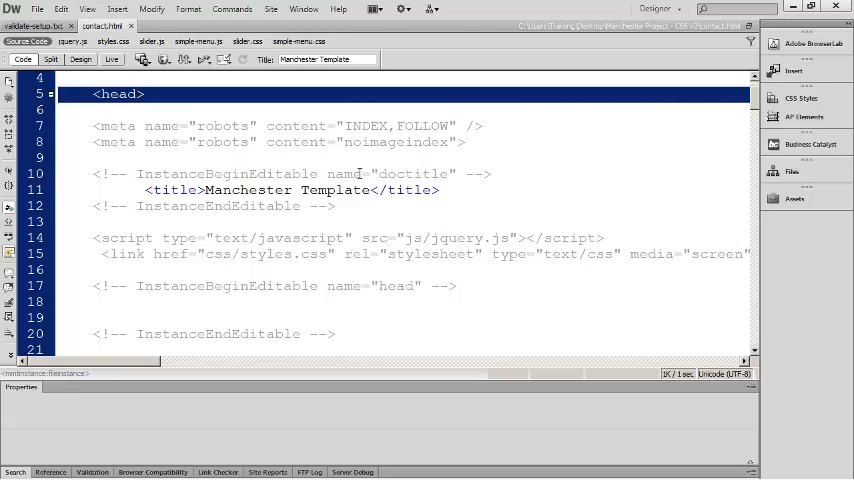
click(290, 173)
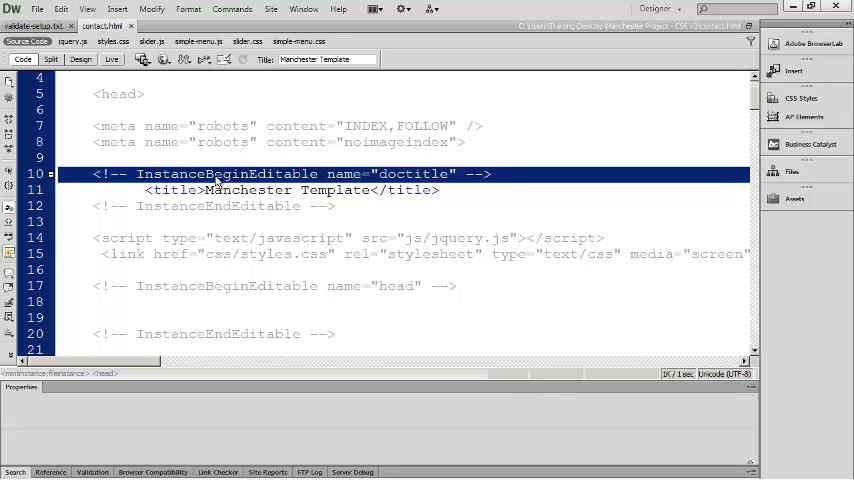
mouse_move(430, 188)
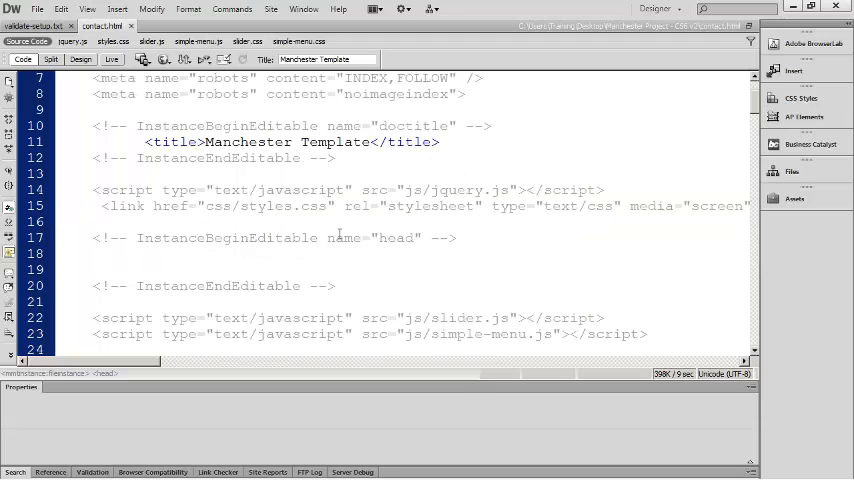
scroll(down, 3)
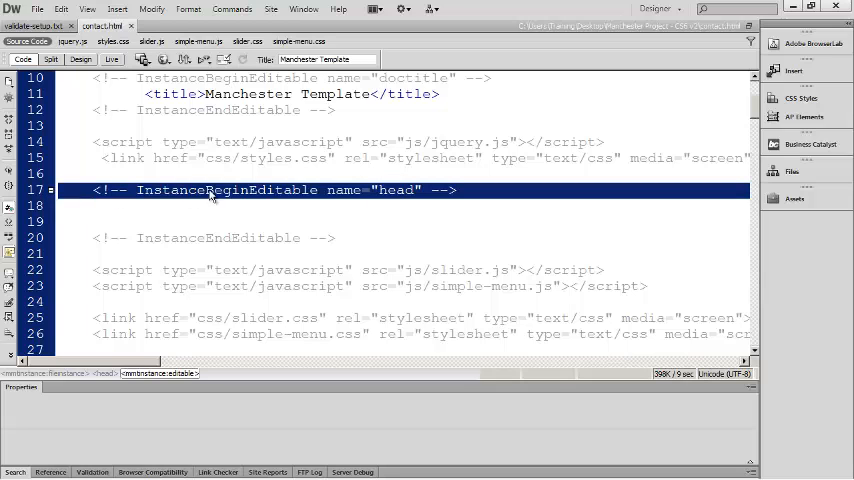
mouse_move(398, 190)
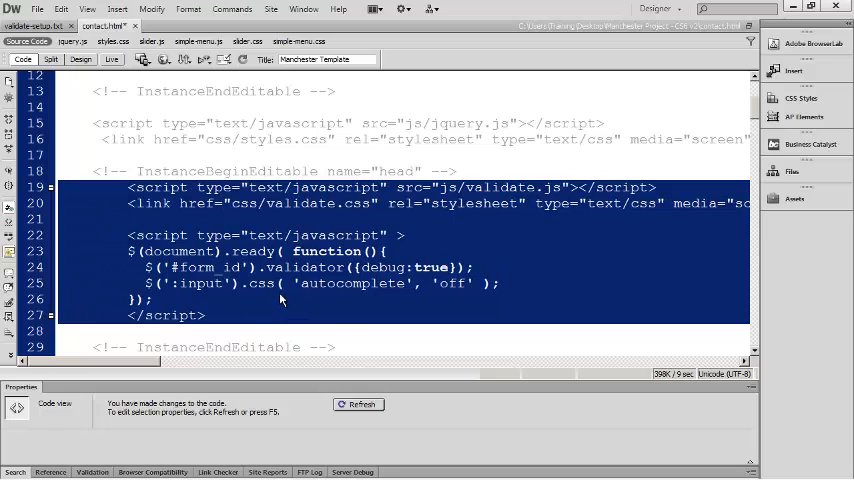
- Place the validate.js script, validate.css link and $(document).ready validator block in the editable head
click(146, 299)
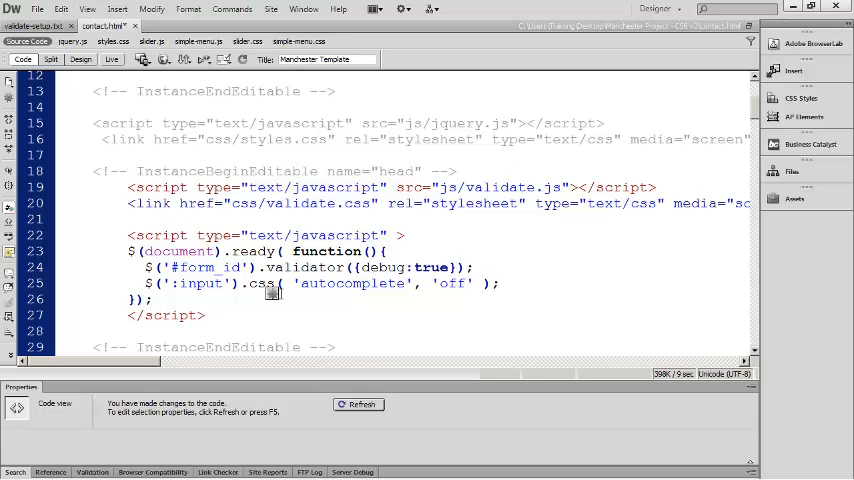
click(149, 298)
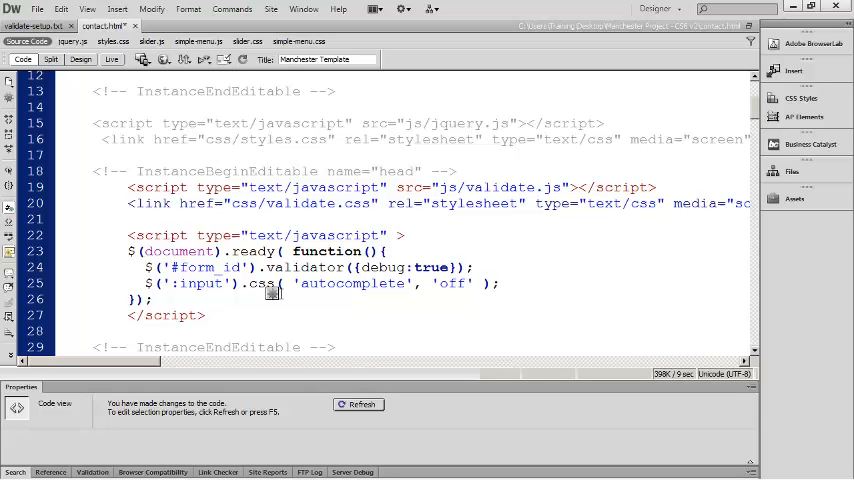
click(148, 299)
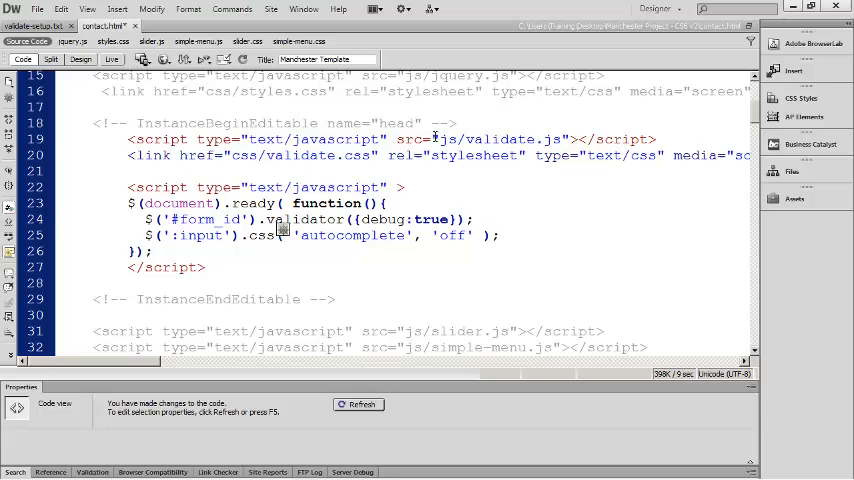
double_click(500, 139)
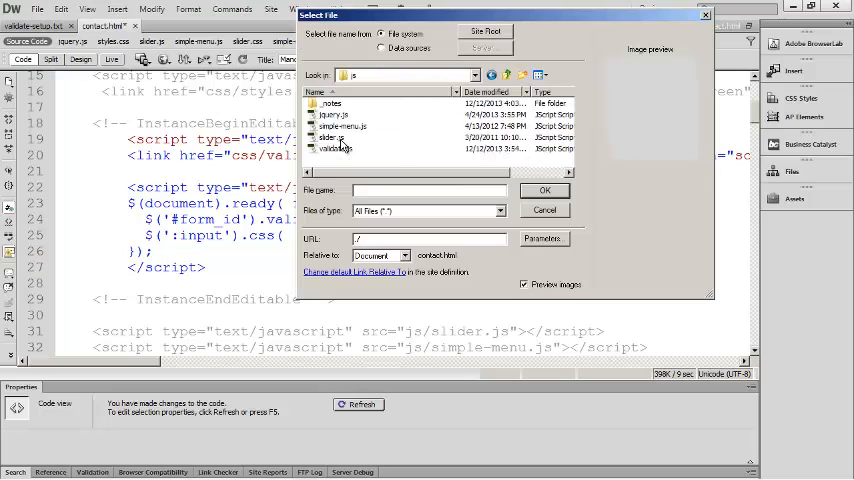
click(335, 148)
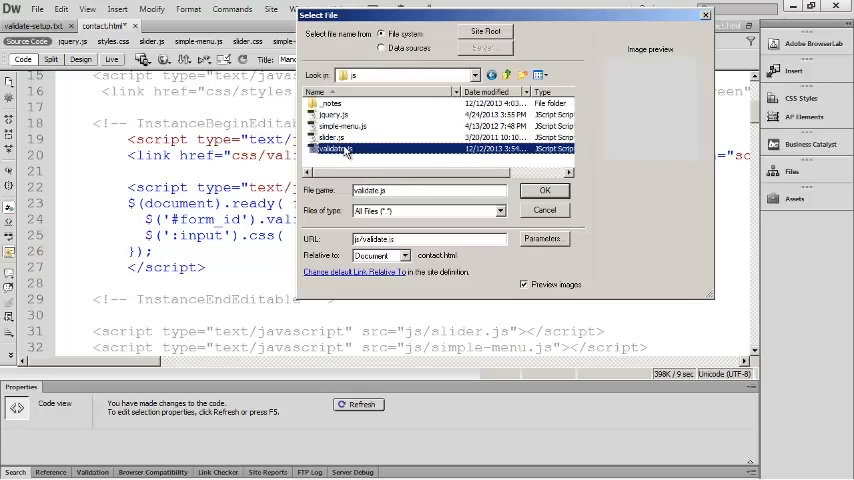
click(544, 191)
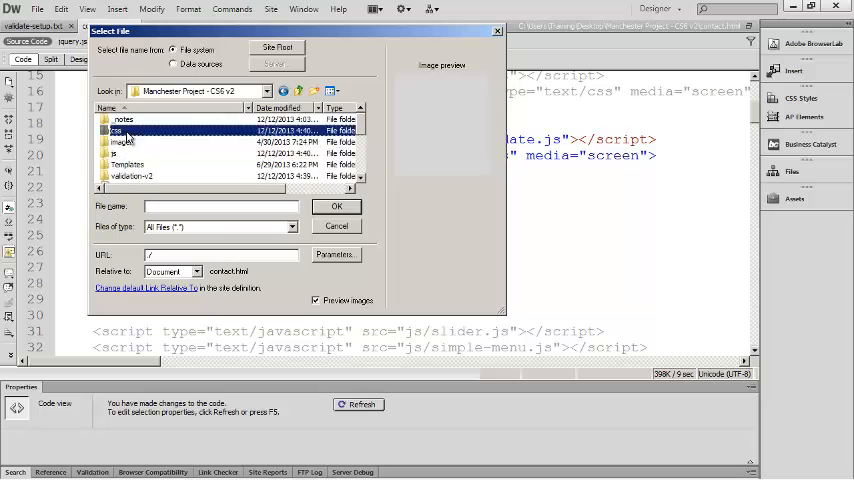
double_click(116, 131)
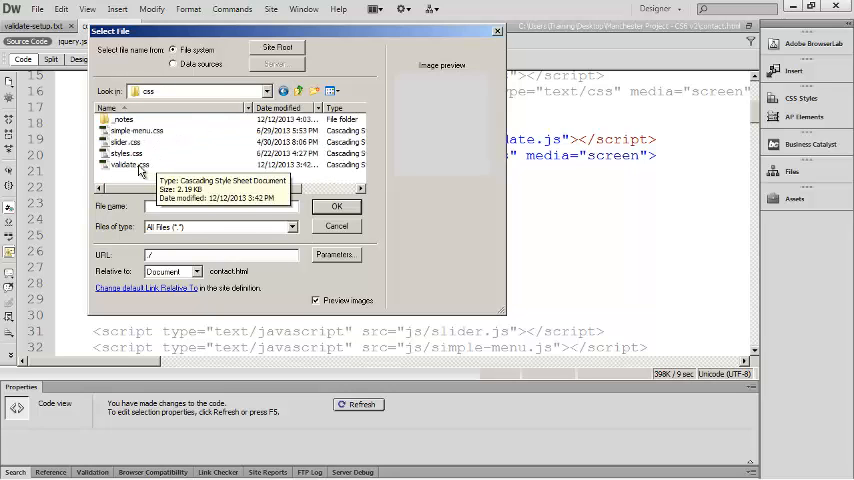
click(337, 206)
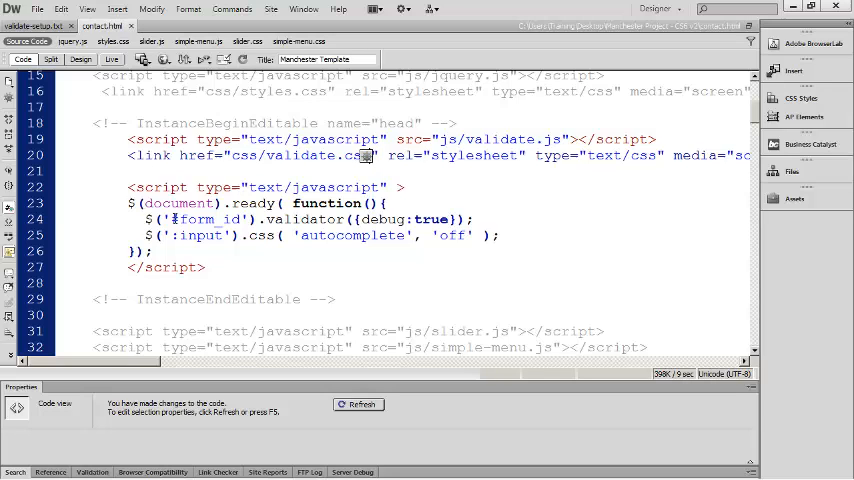
double_click(207, 219)
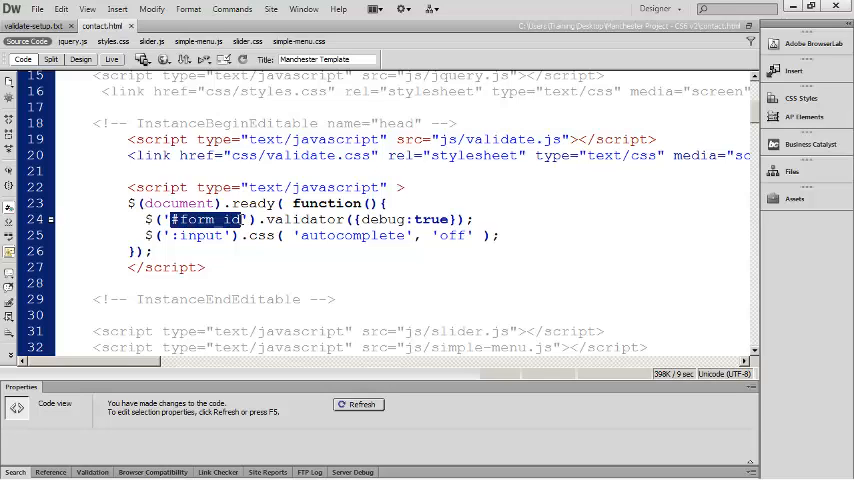
- Replace form_id with my_contact_form in the $('#form_id').validator line
click(267, 267)
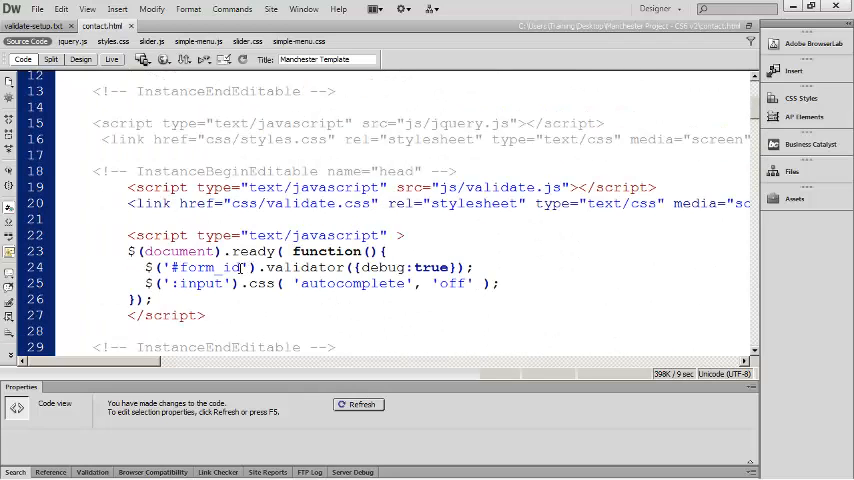
text(my_contact_form)
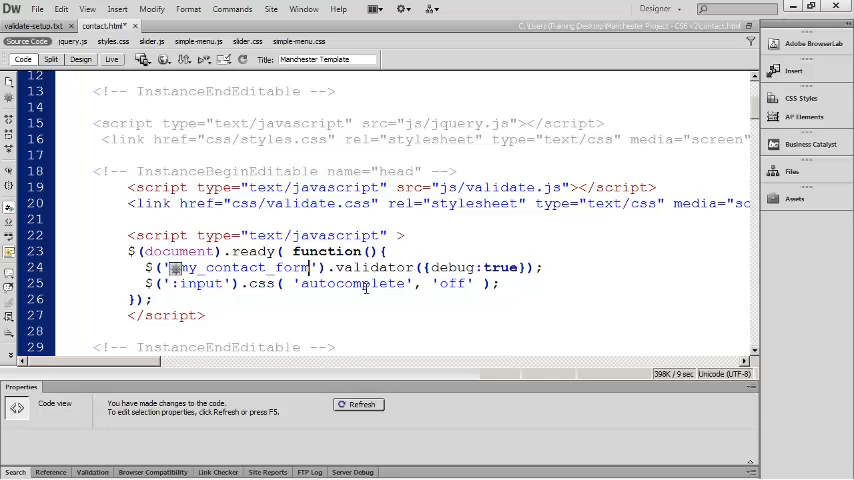
click(167, 267)
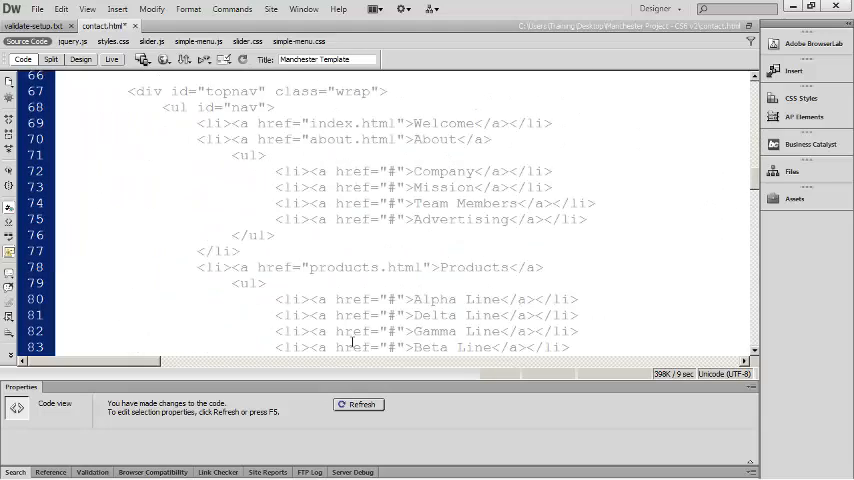
- Give full_name data-validate="required;" and the email input data-validate="required; email;"
scroll(down, 3)
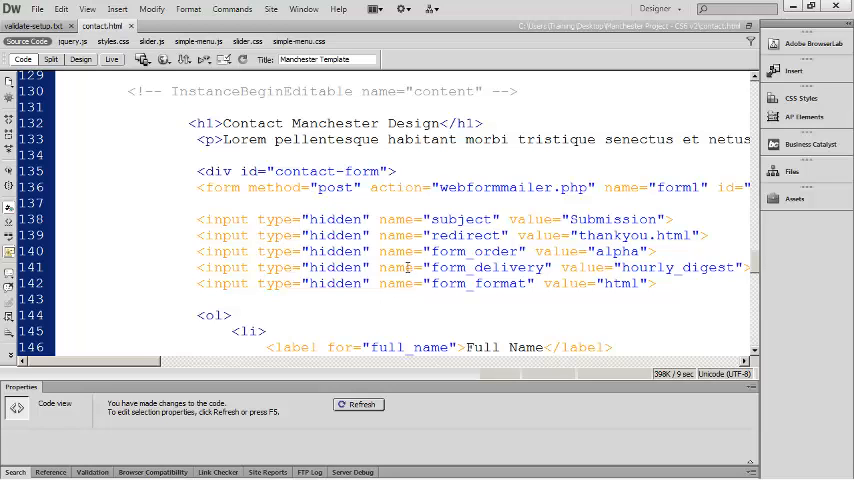
scroll(down, 3)
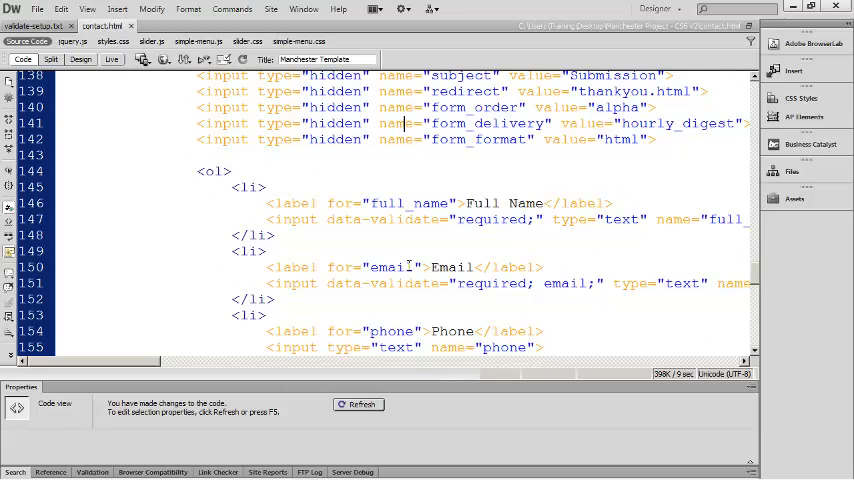
scroll(down, 3)
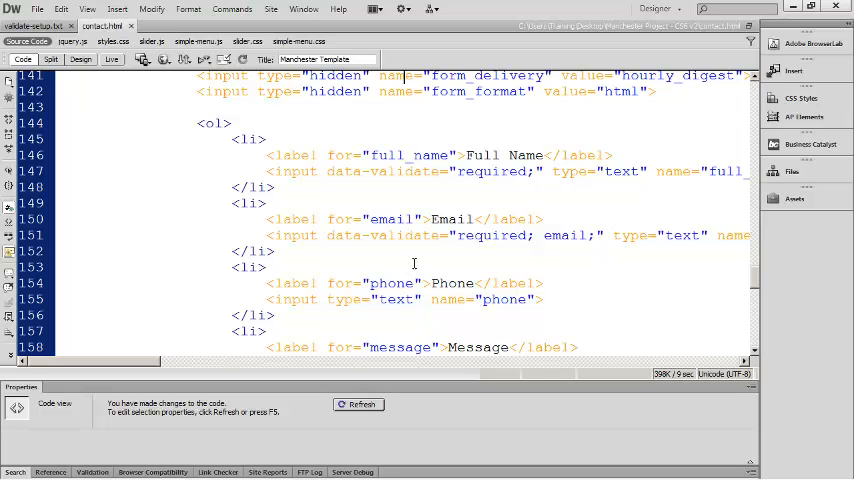
double_click(360, 171)
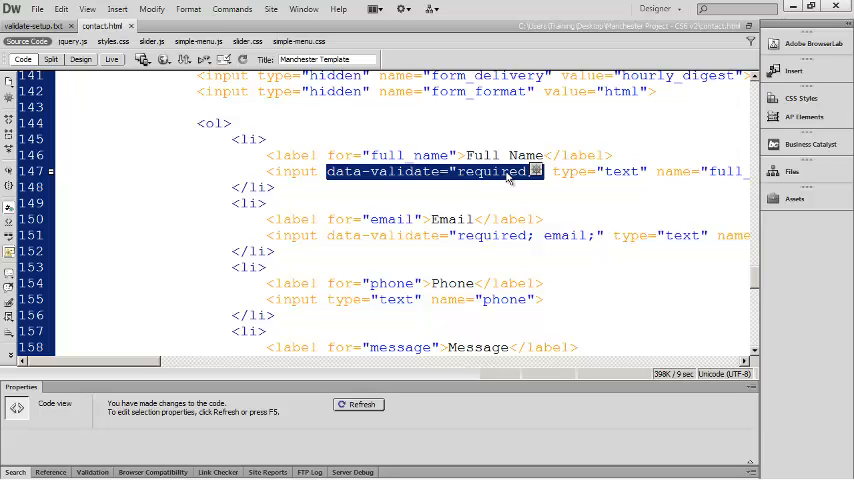
click(515, 171)
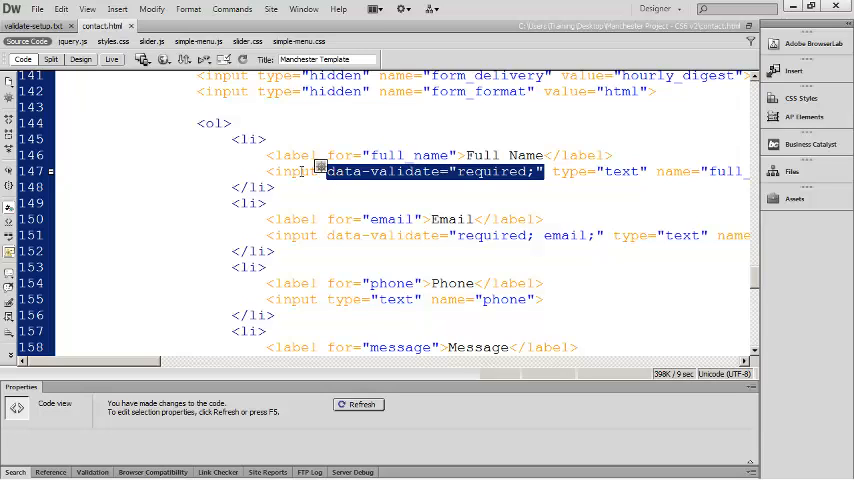
double_click(296, 171)
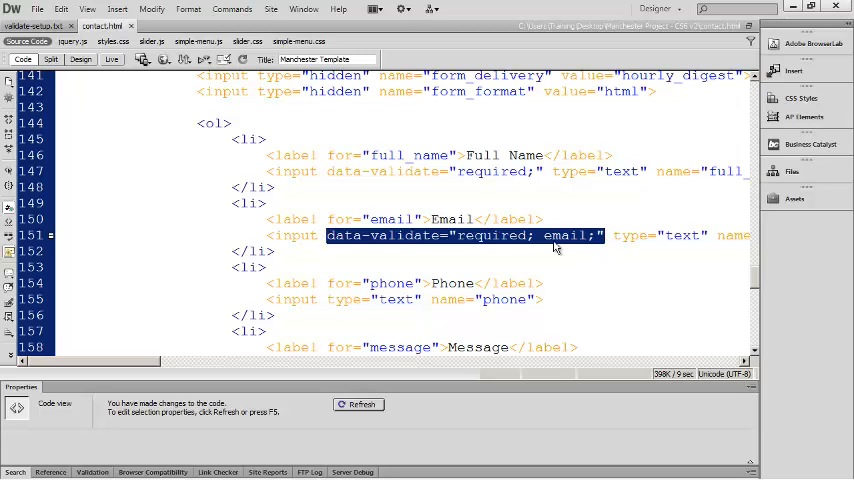
double_click(489, 235)
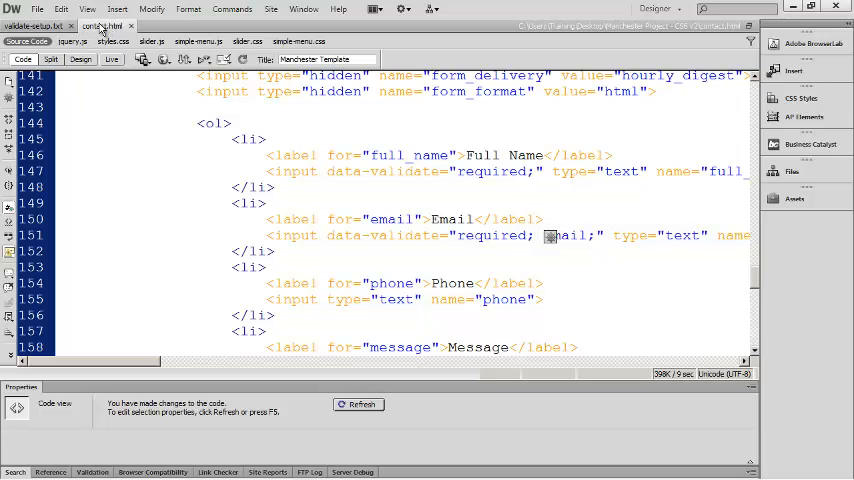
- Save contact.html from the File menu
click(37, 9)
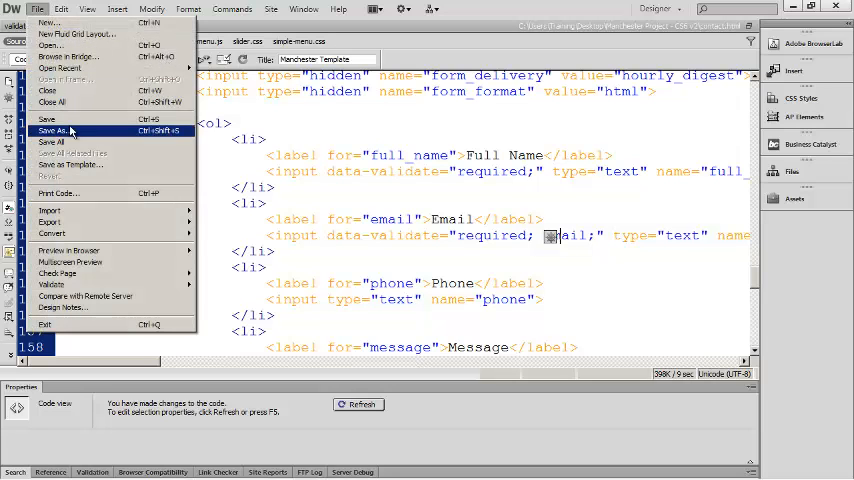
click(46, 119)
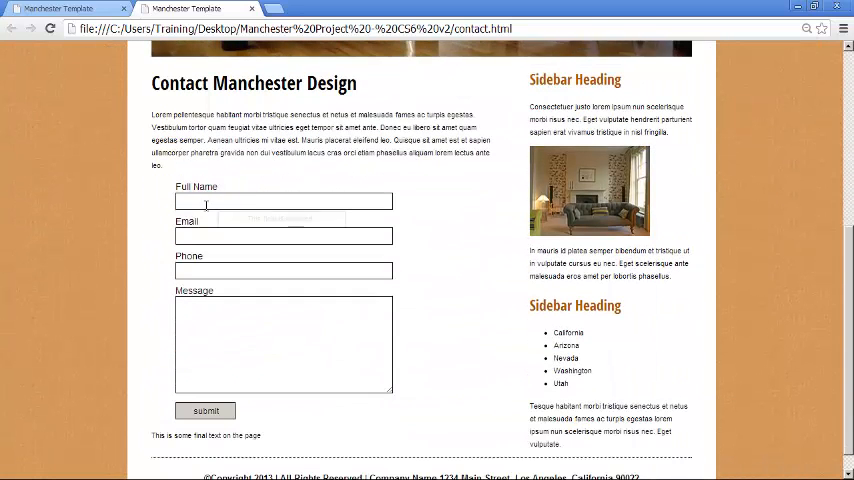
- Submit the form with Full Name and Email empty to trigger the red required errors
click(283, 201)
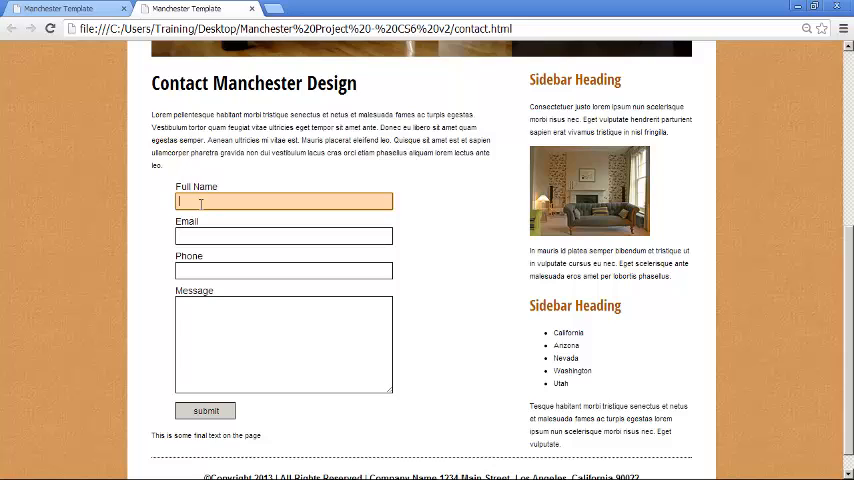
click(284, 236)
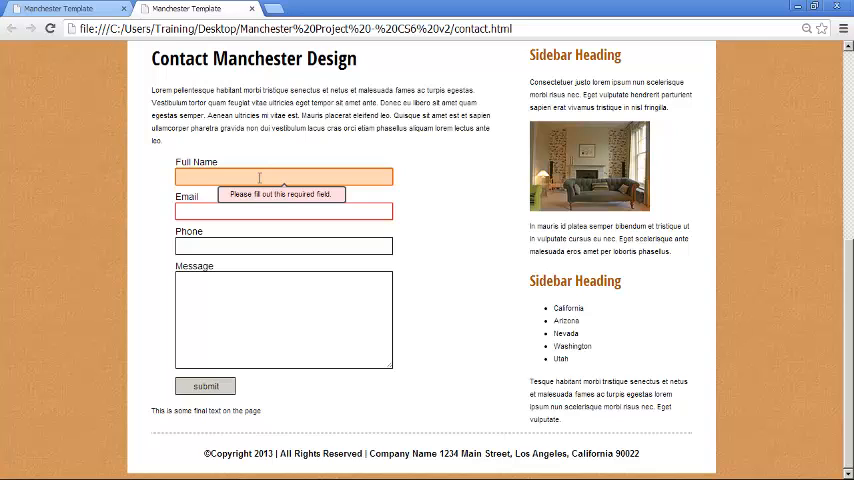
click(284, 177)
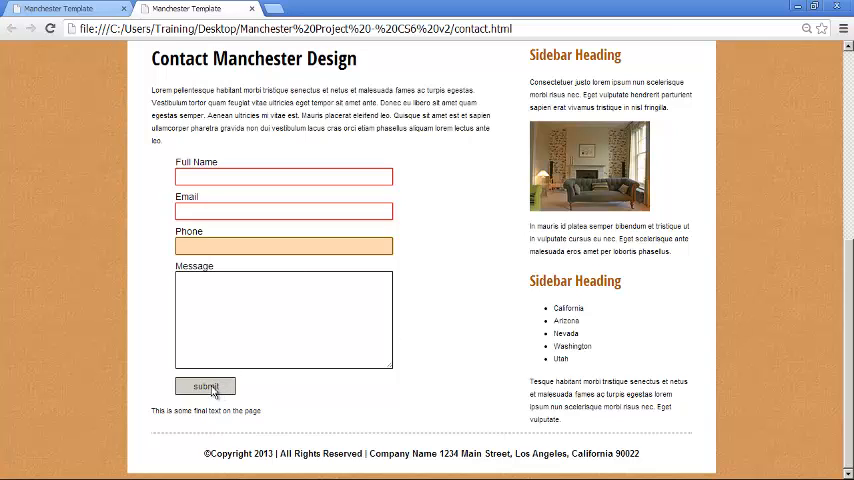
click(205, 386)
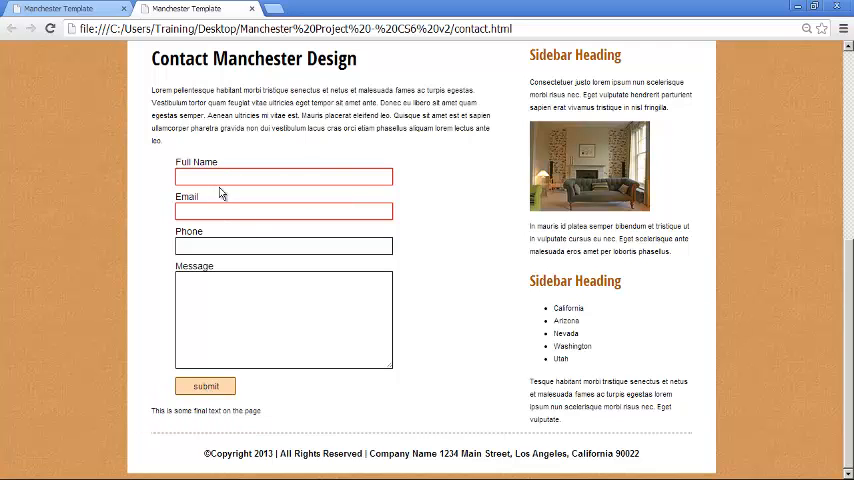
click(284, 177)
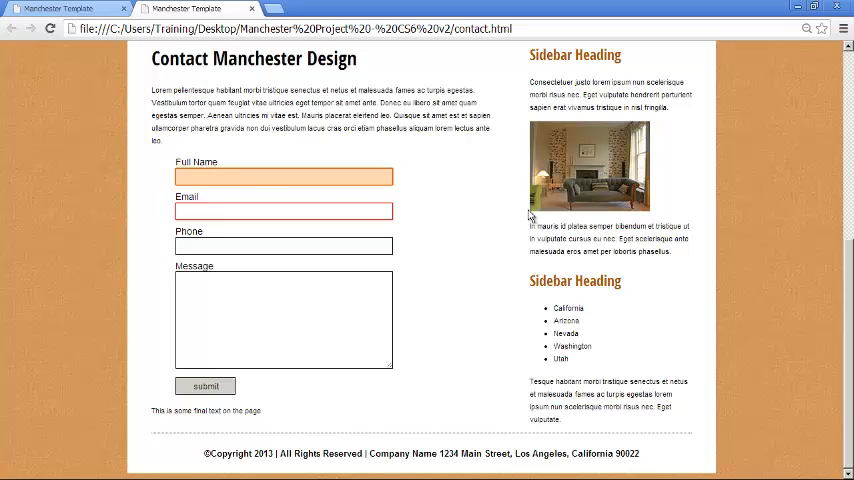
text(Test)
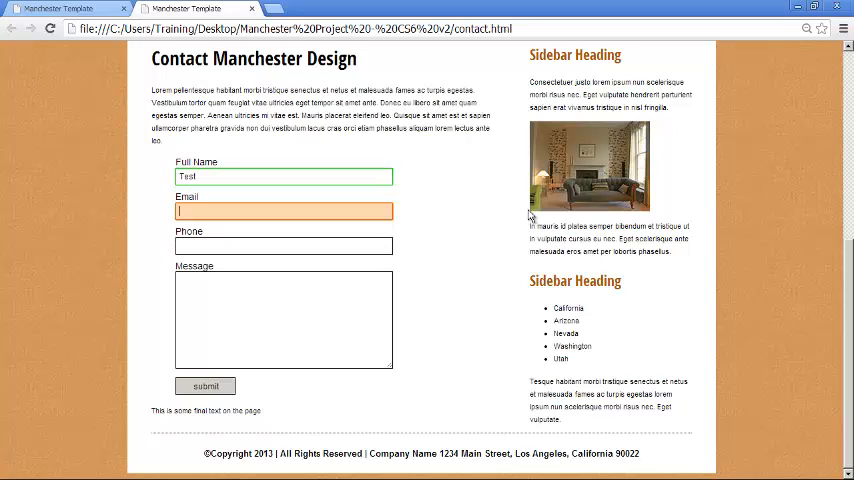
text(test@test.com)
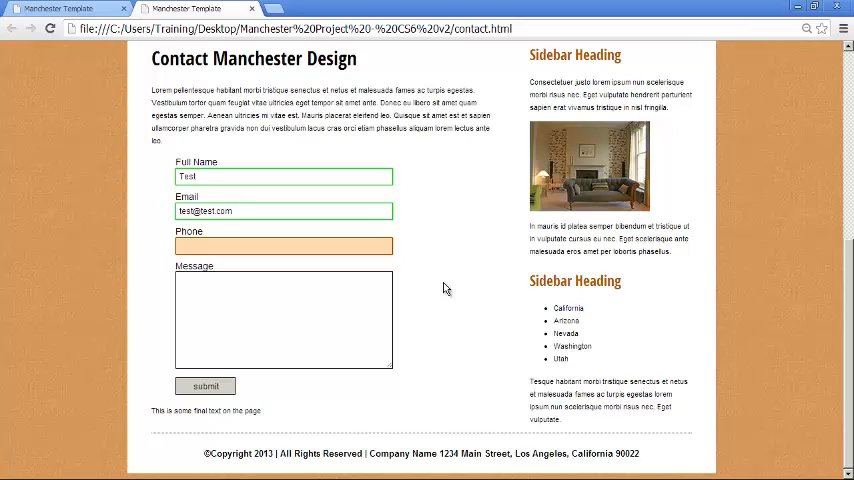
click(284, 246)
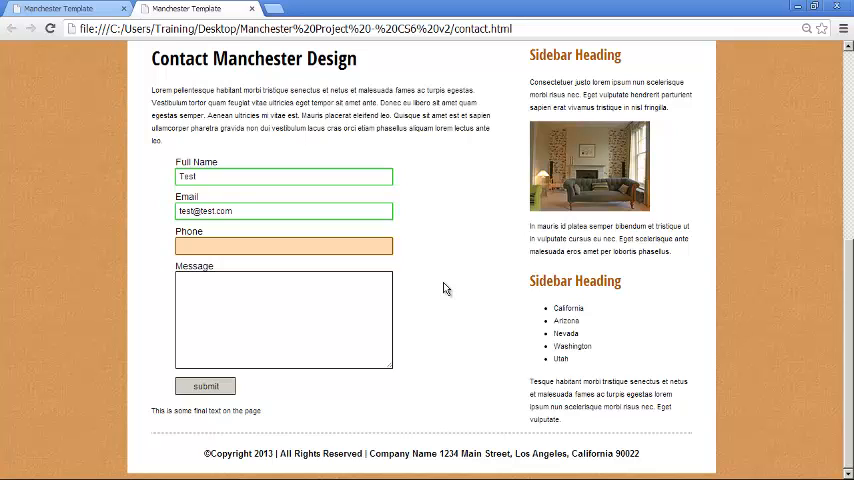
click(283, 245)
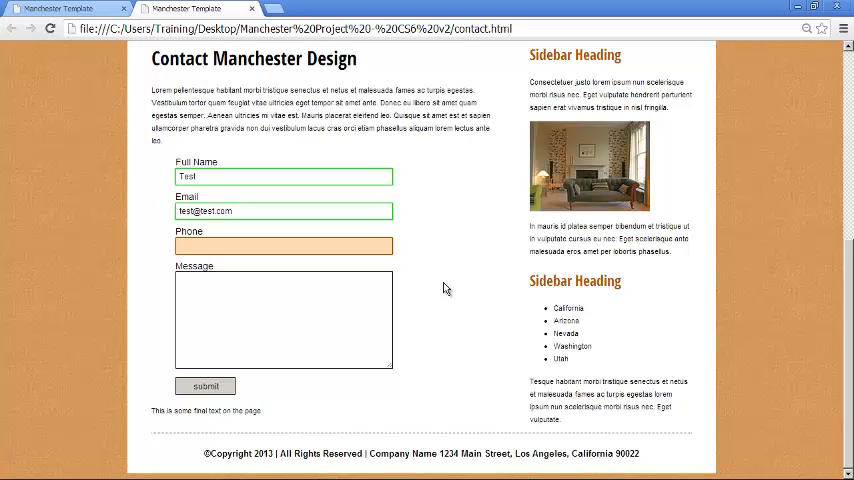
click(284, 246)
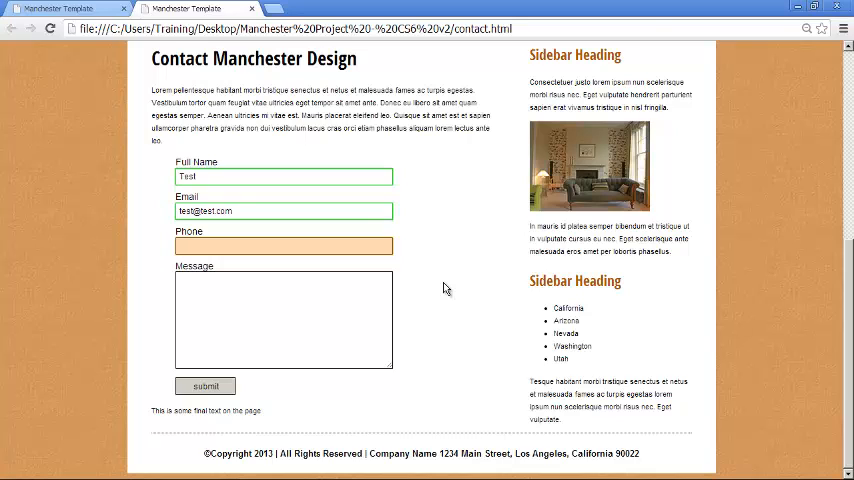
click(284, 245)
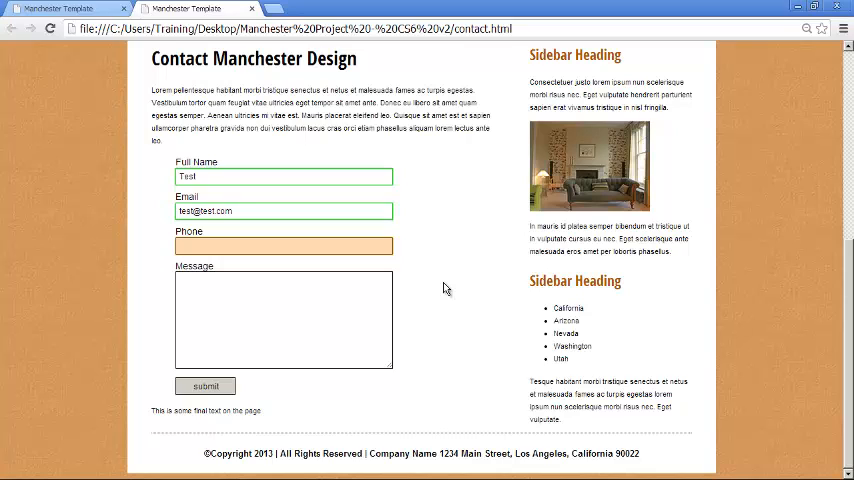
click(283, 246)
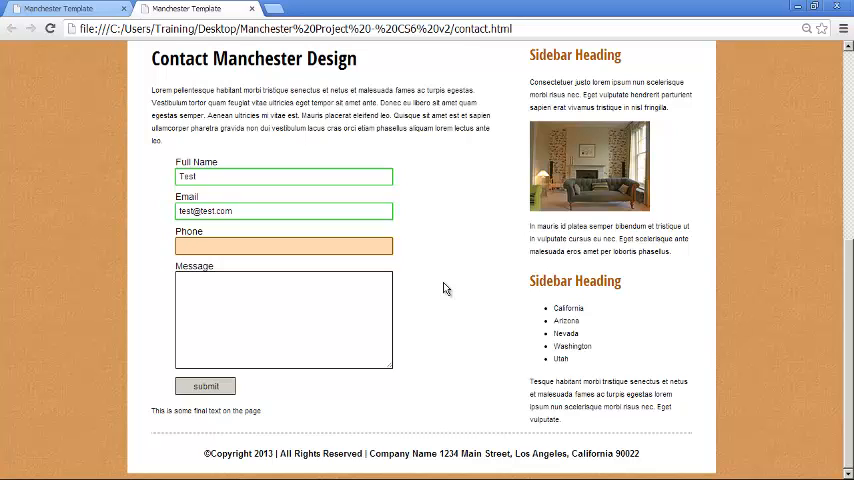
click(283, 246)
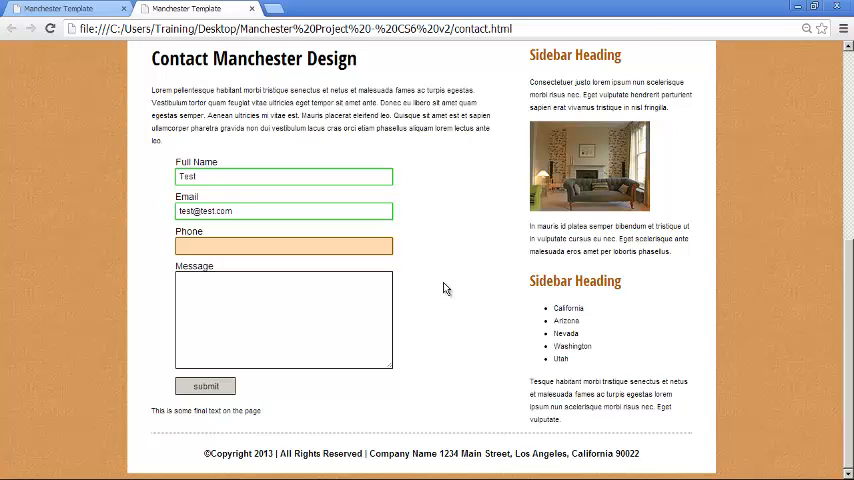
click(284, 245)
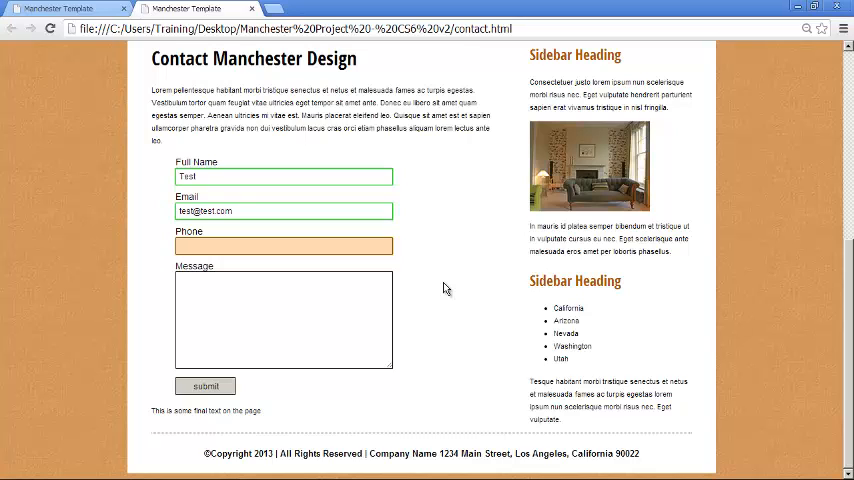
click(284, 246)
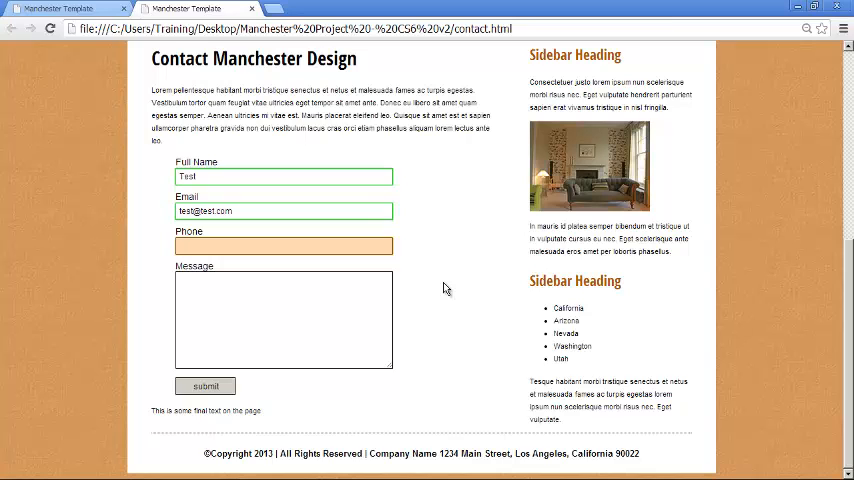
click(283, 246)
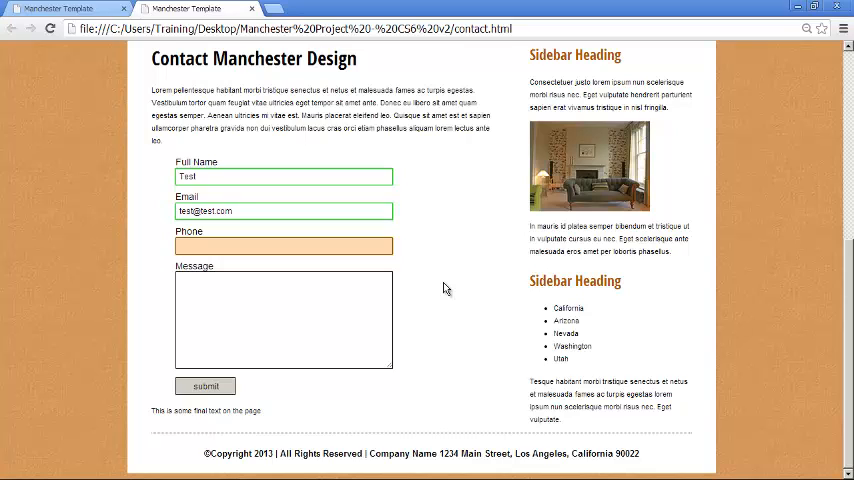
click(283, 246)
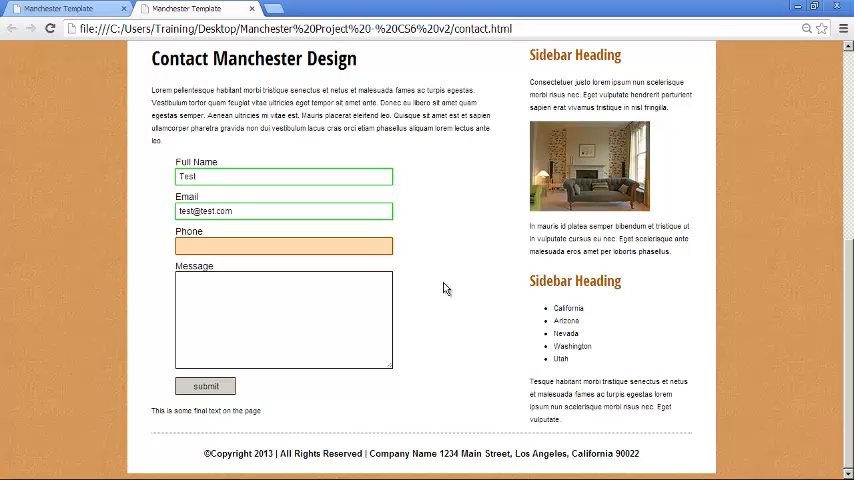
click(284, 245)
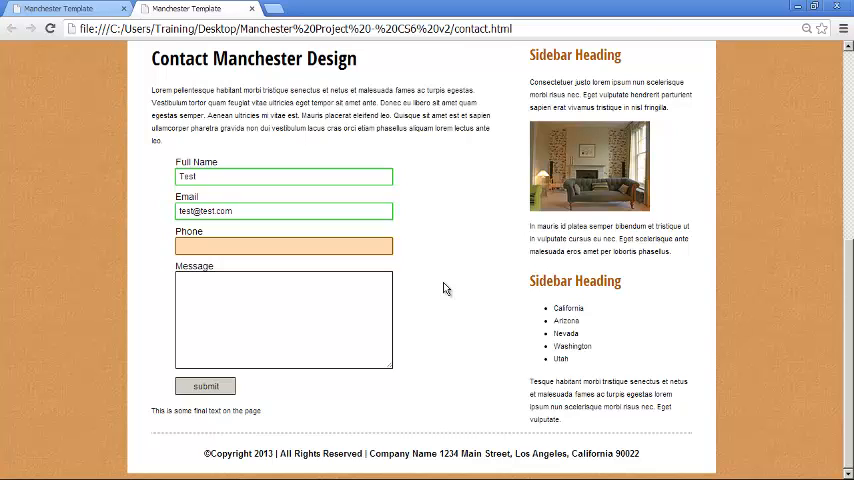
click(284, 245)
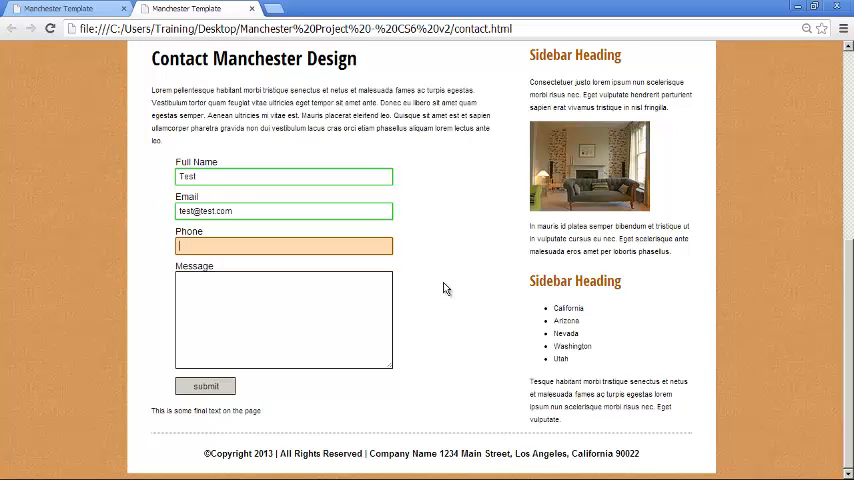